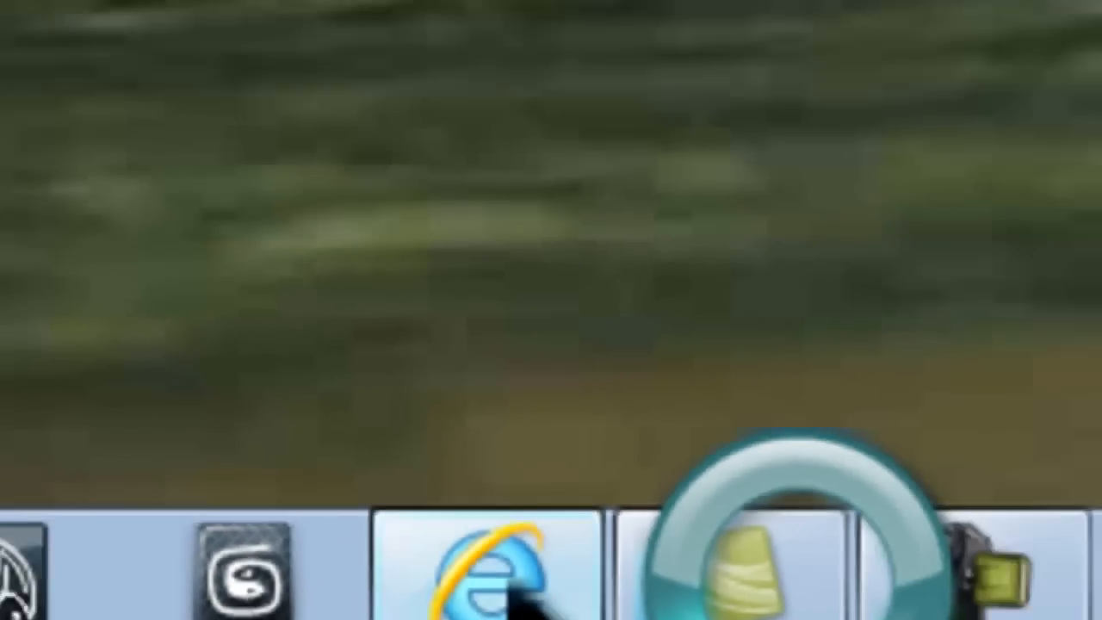
# Launch Internet Explorer and focus the Google search box
pyautogui.click(491, 560)
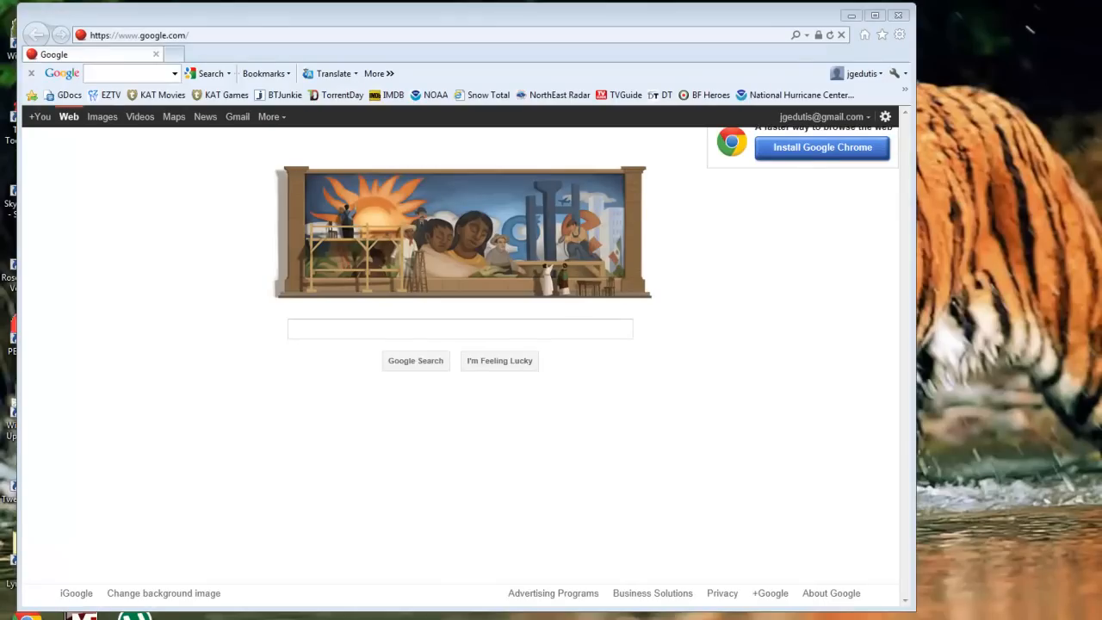
pyautogui.click(459, 328)
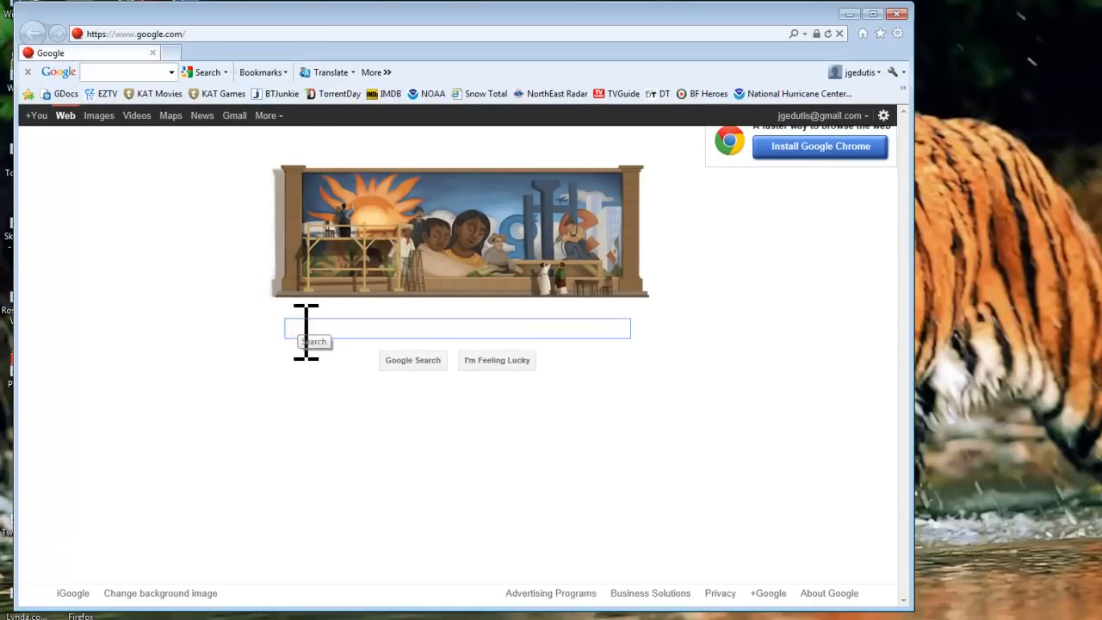
# Search Google for 'windows upgrade advisor'
pyautogui.write('windows upgrade advisor')
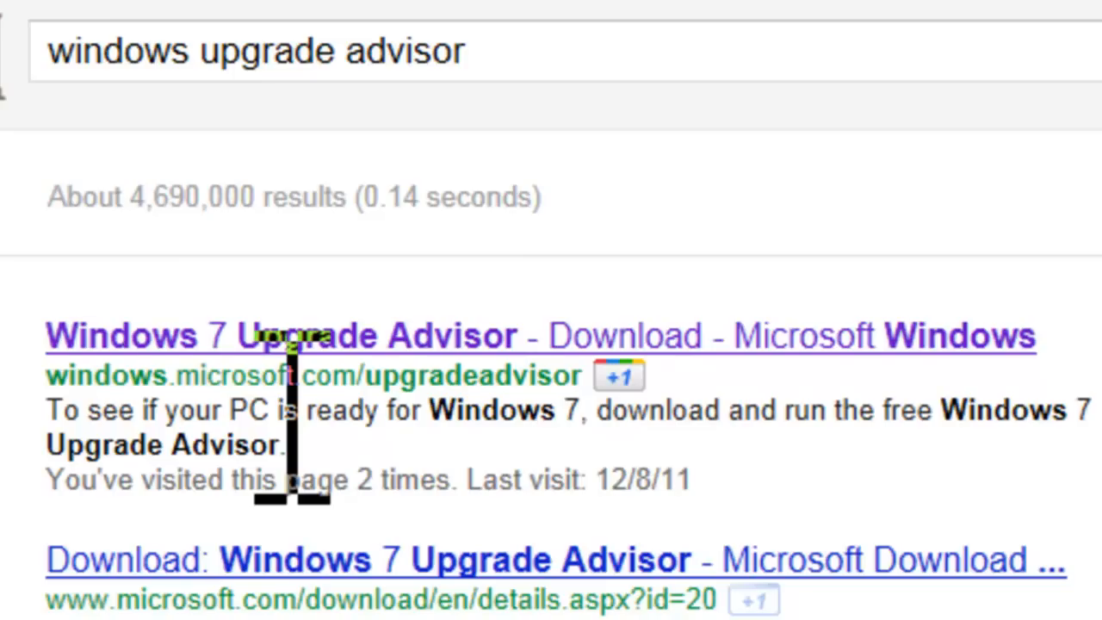
pyautogui.moveTo(594, 465)
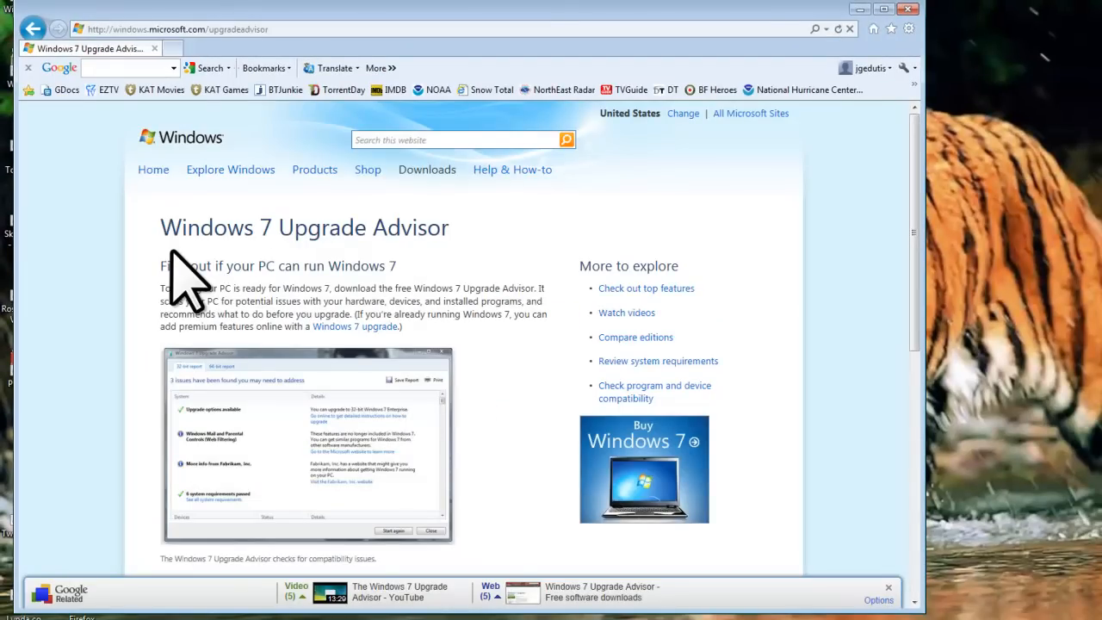
# Follow 'Download the Windows 7 Upgrade Advisor' further down the page
pyautogui.scroll(-3)
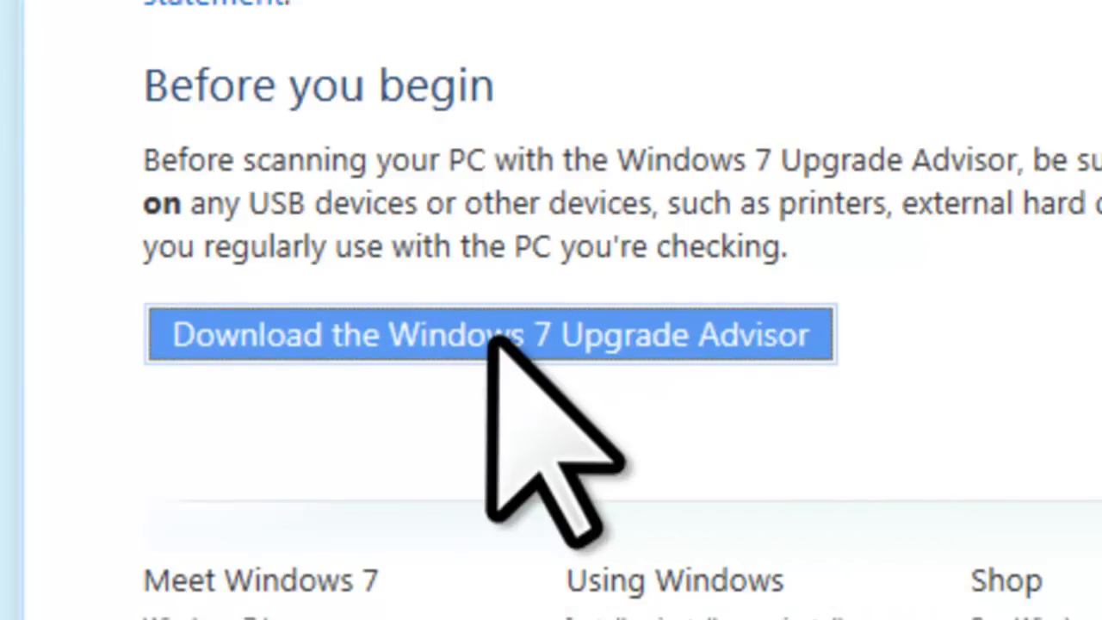
pyautogui.click(488, 334)
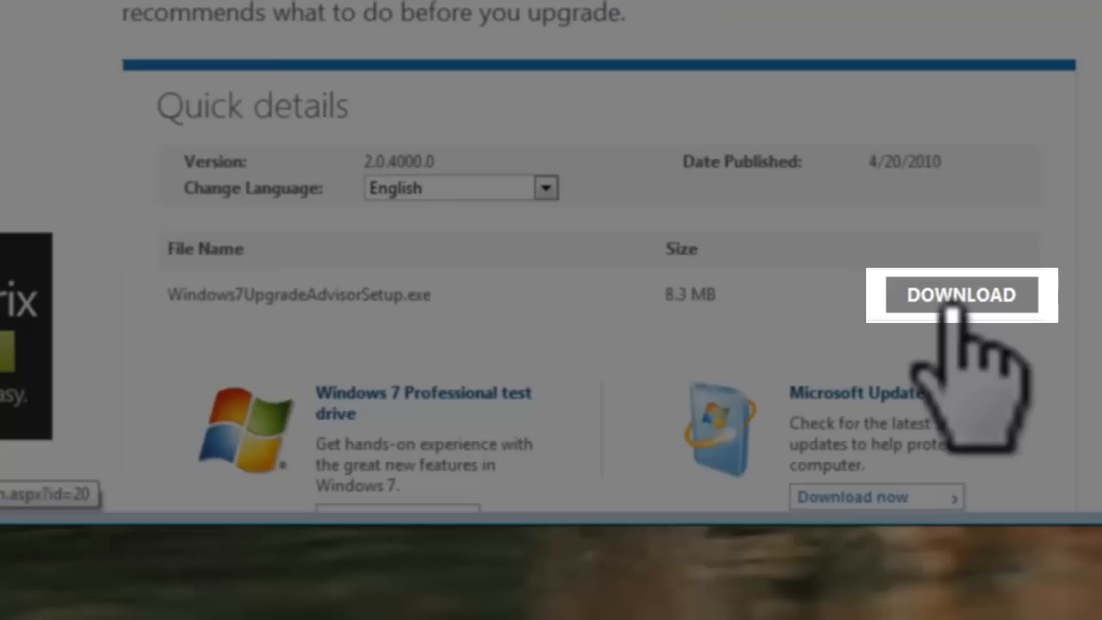
pyautogui.click(961, 295)
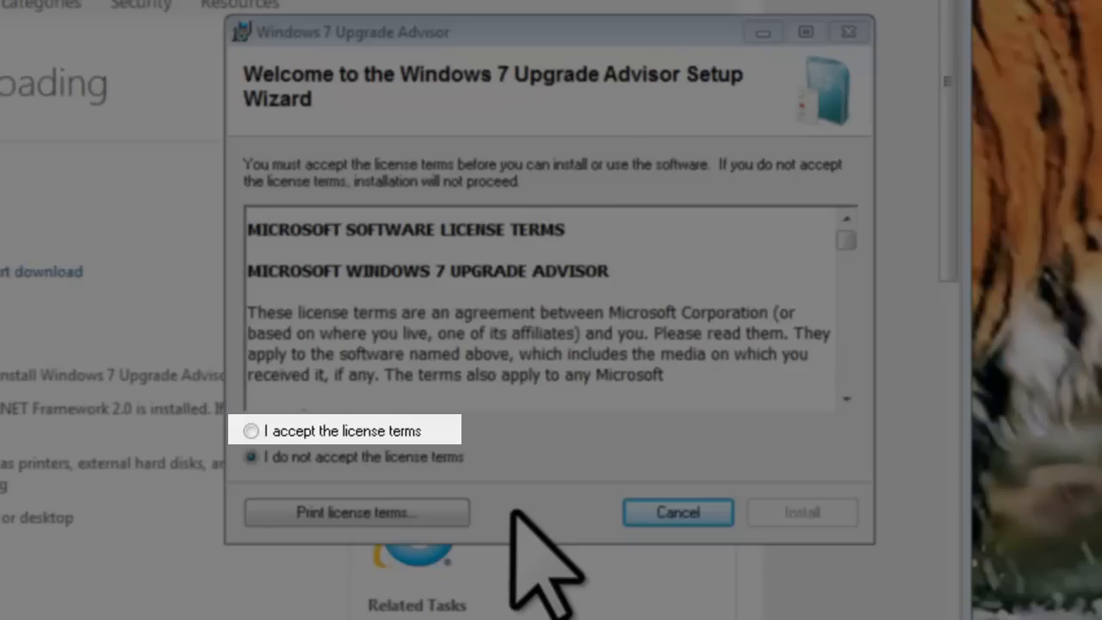
# Accept the license terms, install Upgrade Advisor, and close the installer when finished
pyautogui.click(250, 430)
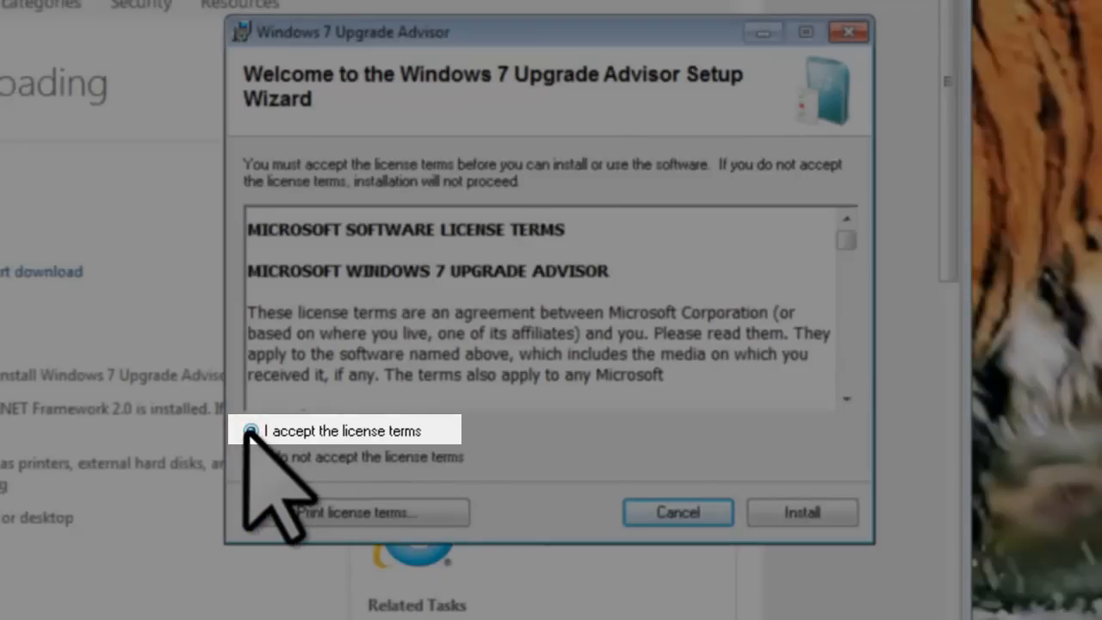
pyautogui.click(251, 430)
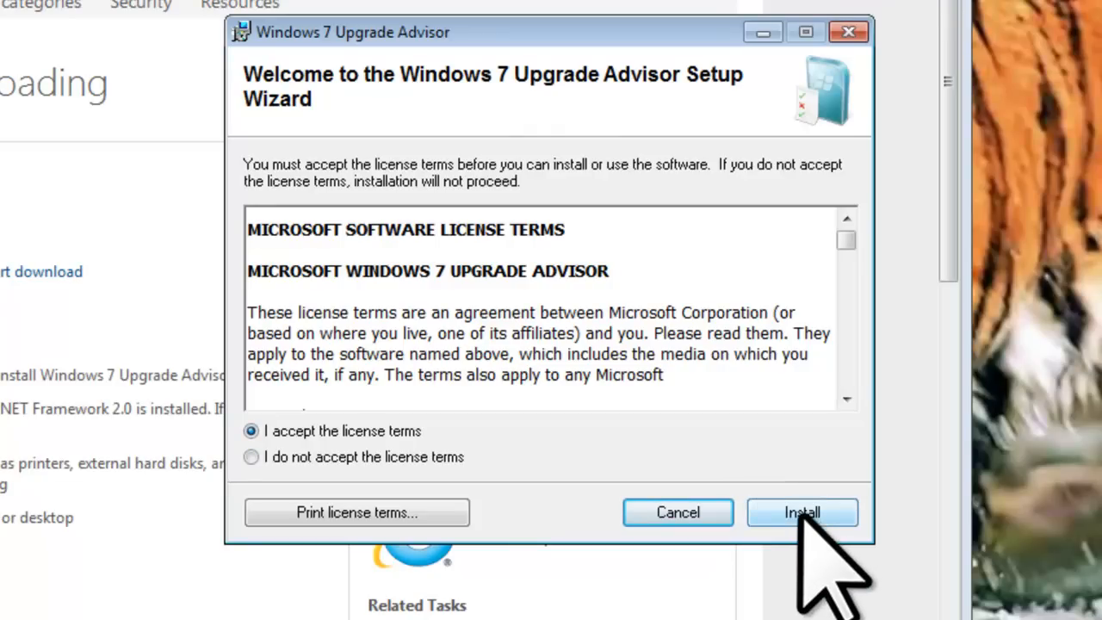
pyautogui.click(802, 513)
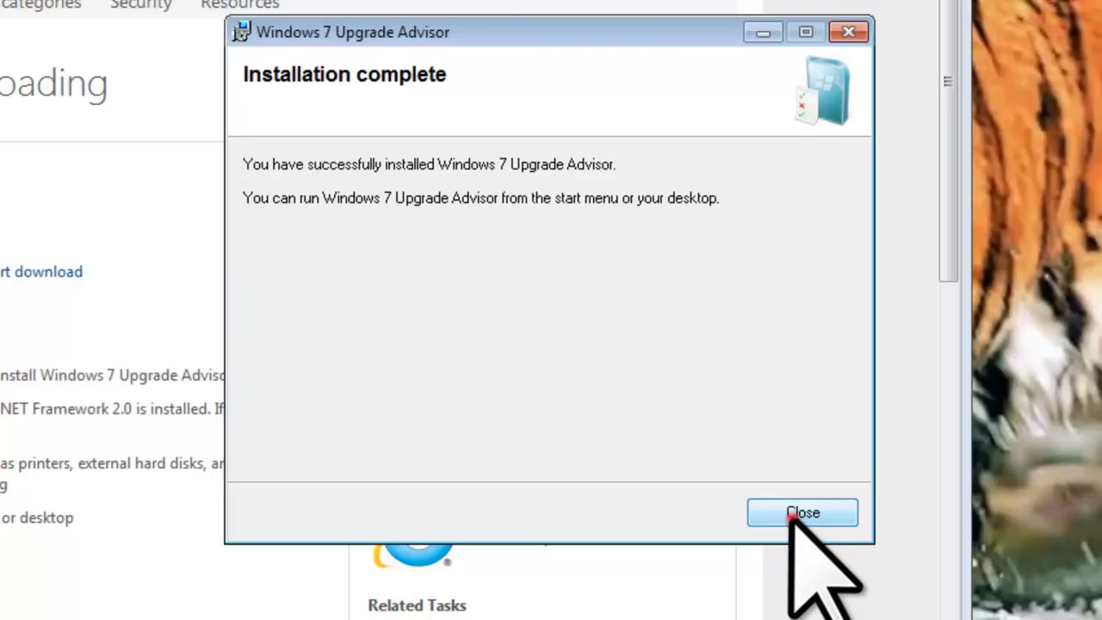
pyautogui.click(802, 513)
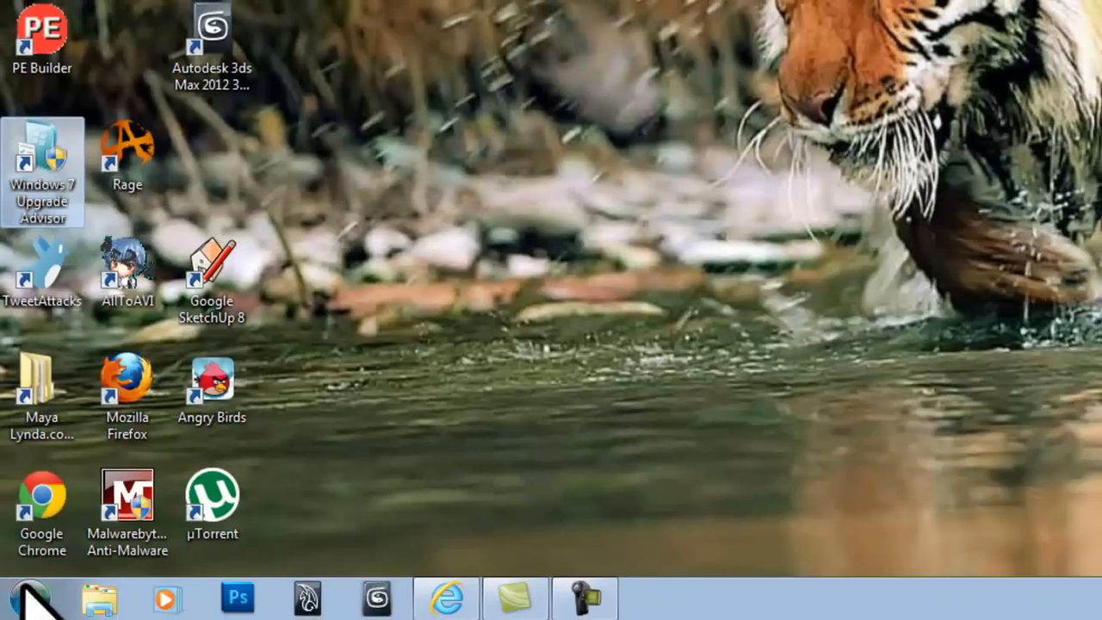
# Browse the Start menu programs, then launch Upgrade Advisor from its desktop shortcut
pyautogui.click(22, 597)
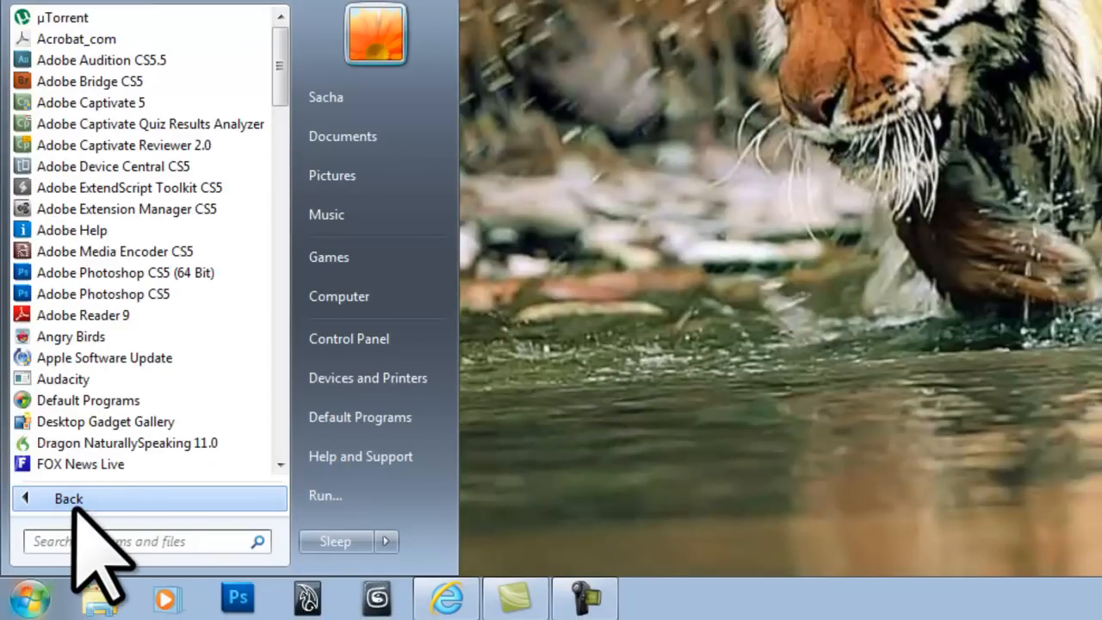
pyautogui.scroll(-3)
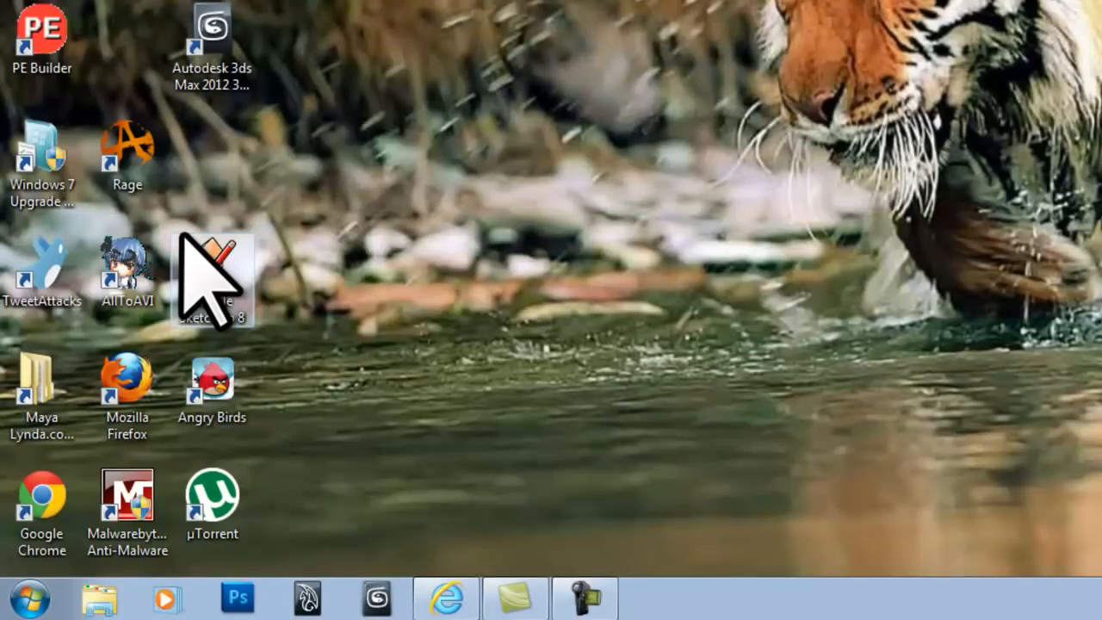
pyautogui.doubleClick(43, 151)
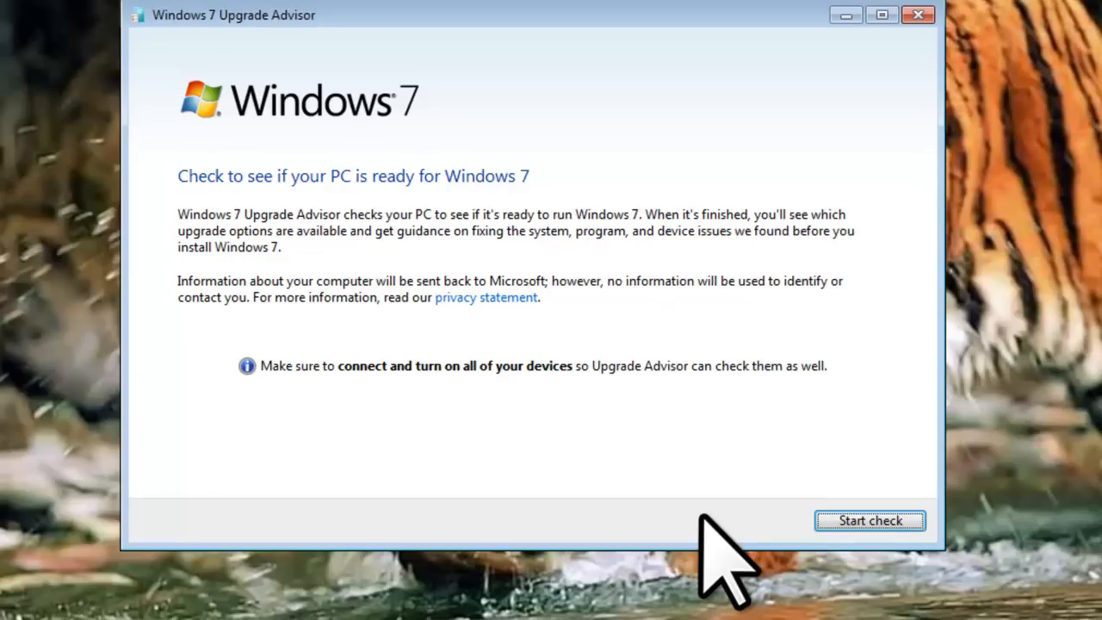
# Start the compatibility check, cancel it, and close the Upgrade Advisor window
pyautogui.click(870, 521)
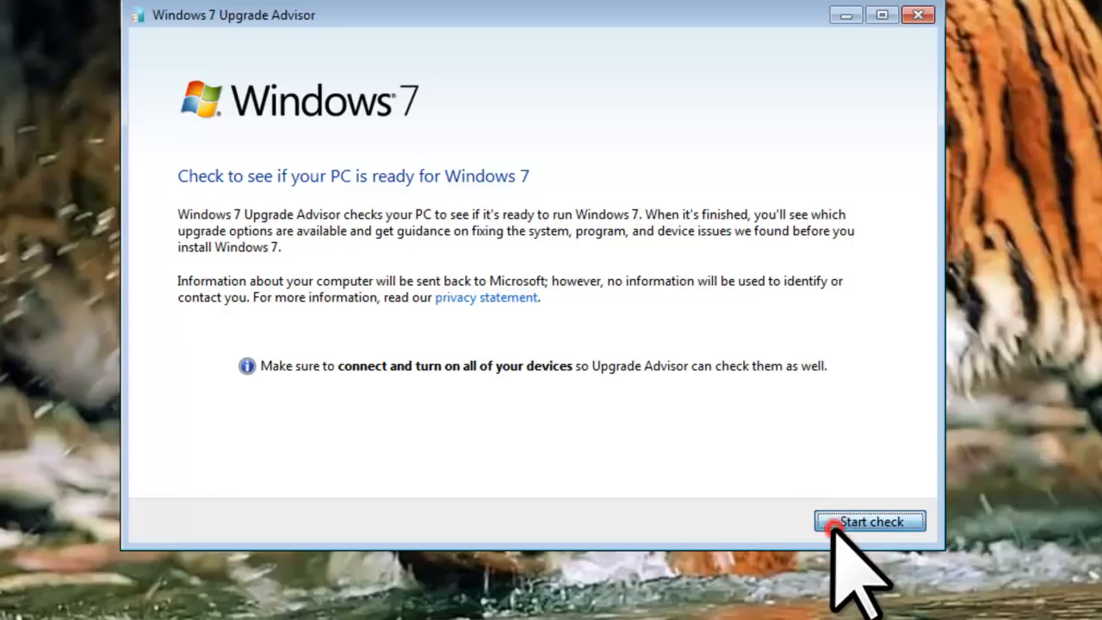
pyautogui.click(870, 521)
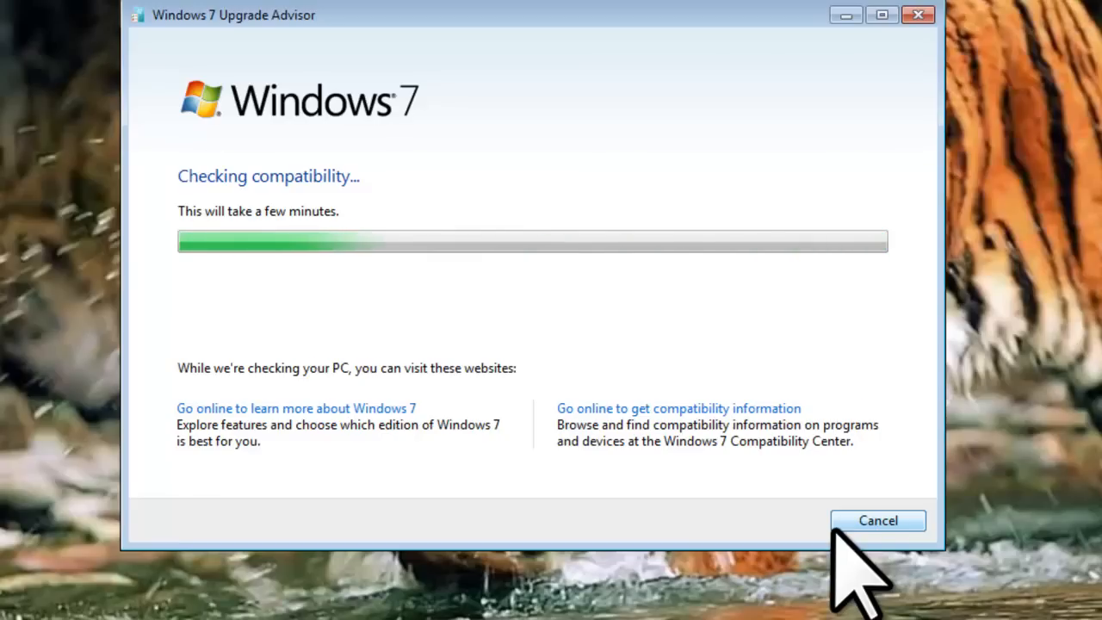
pyautogui.click(877, 520)
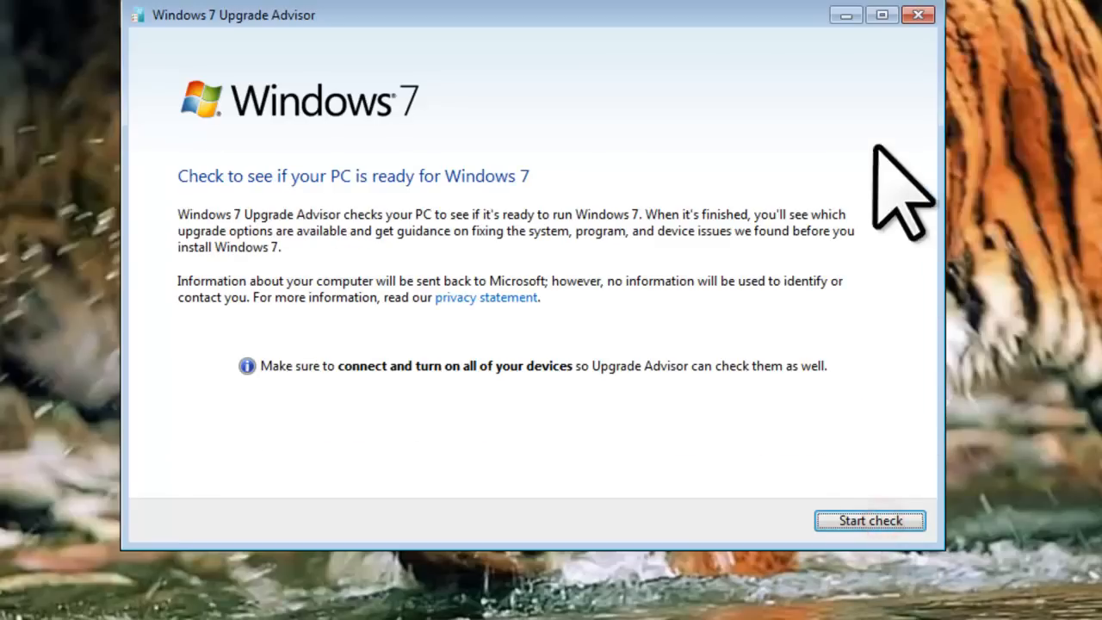
pyautogui.click(917, 14)
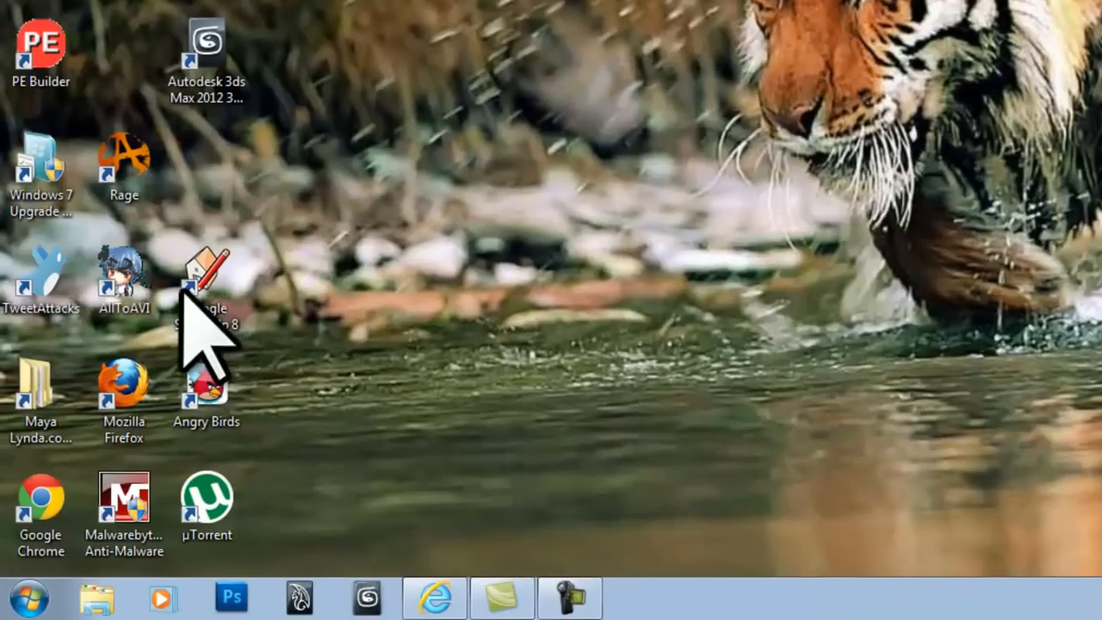
# From the Start menu, open Computer's Properties to view system information
pyautogui.click(27, 598)
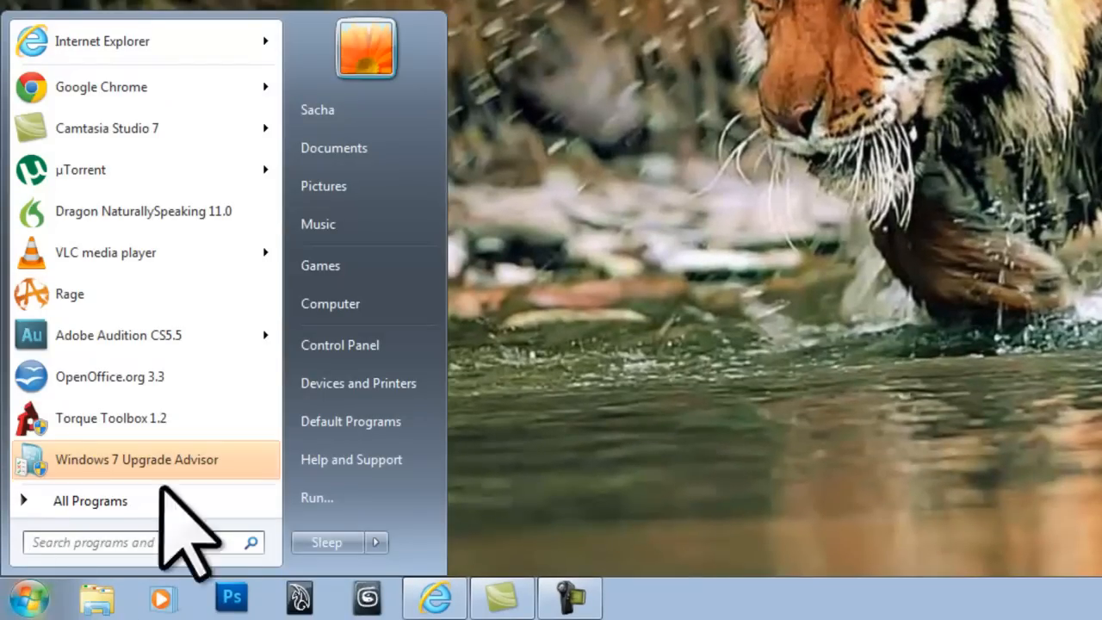
pyautogui.rightClick(330, 303)
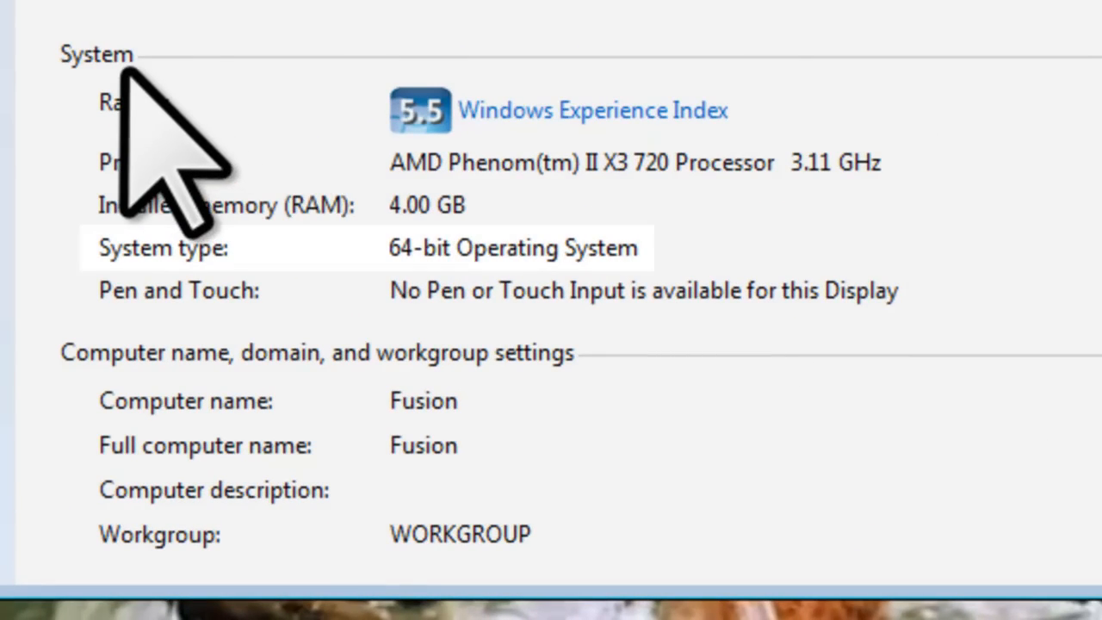
pyautogui.moveTo(172, 345)
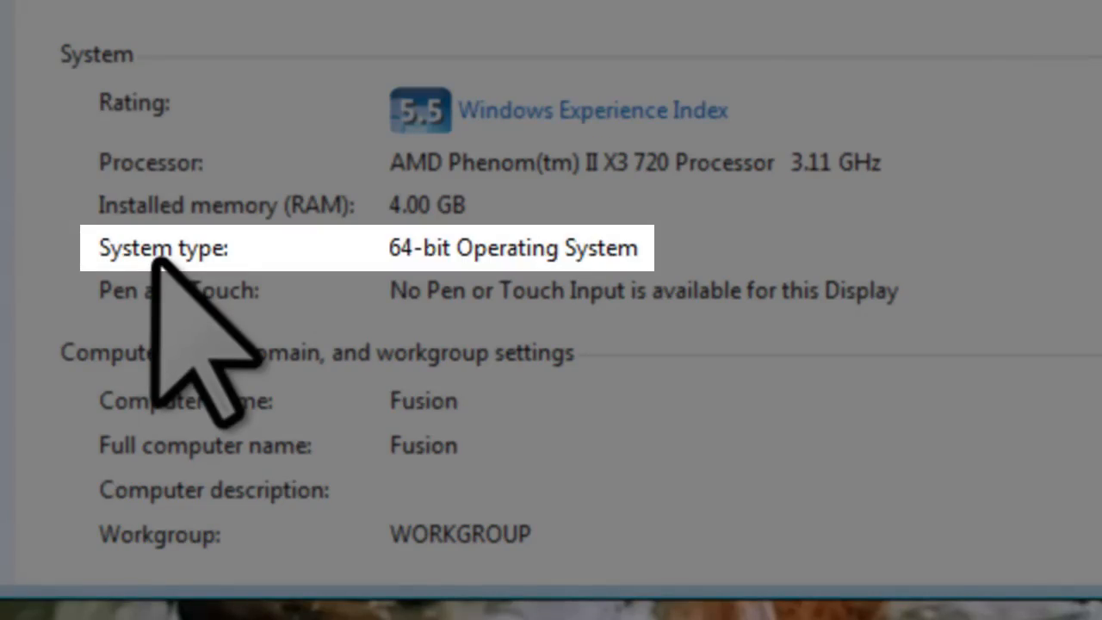
pyautogui.moveTo(465, 362)
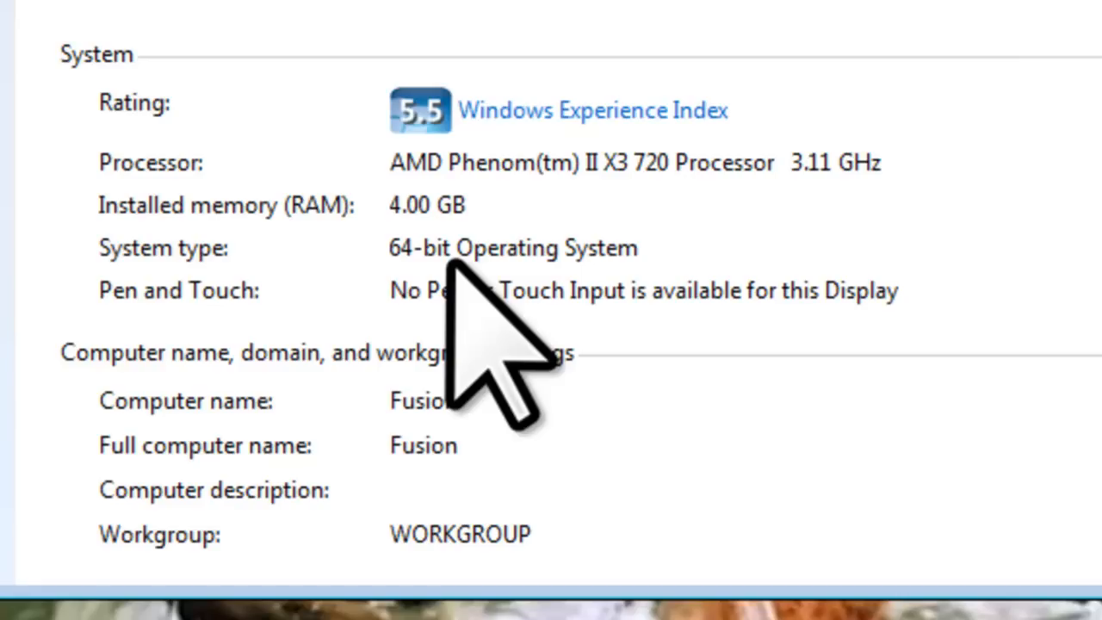
pyautogui.scroll(3)
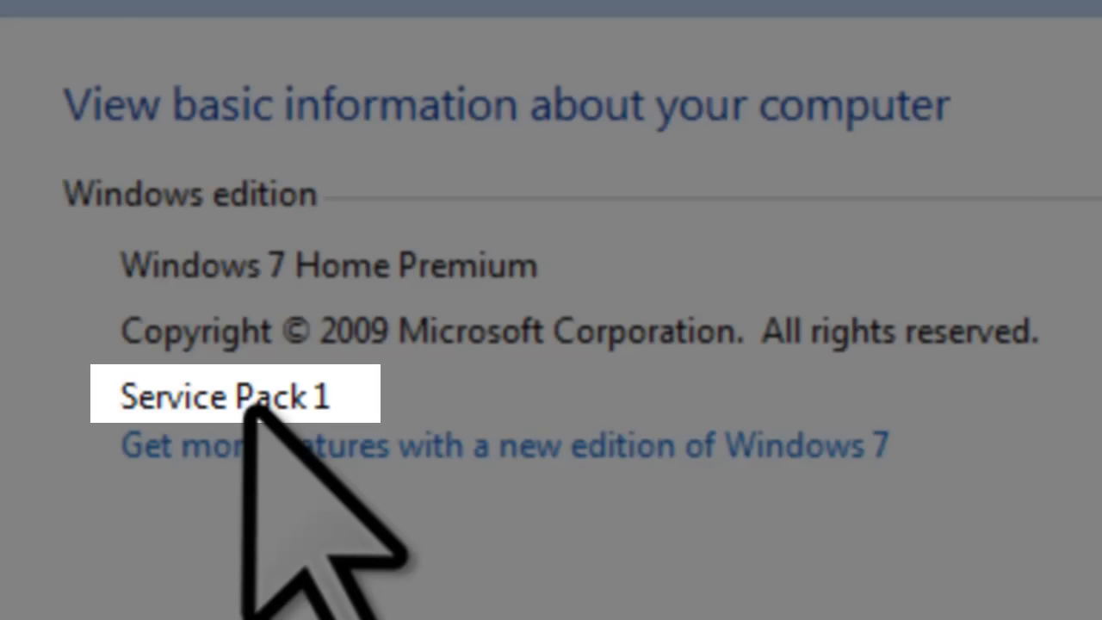
pyautogui.scroll(-3)
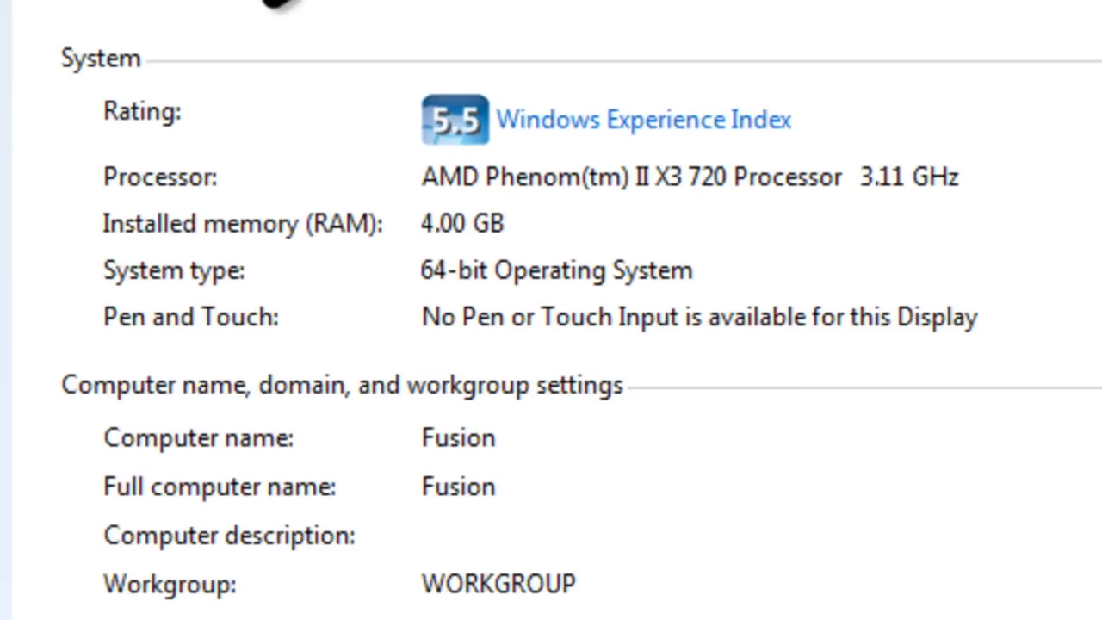